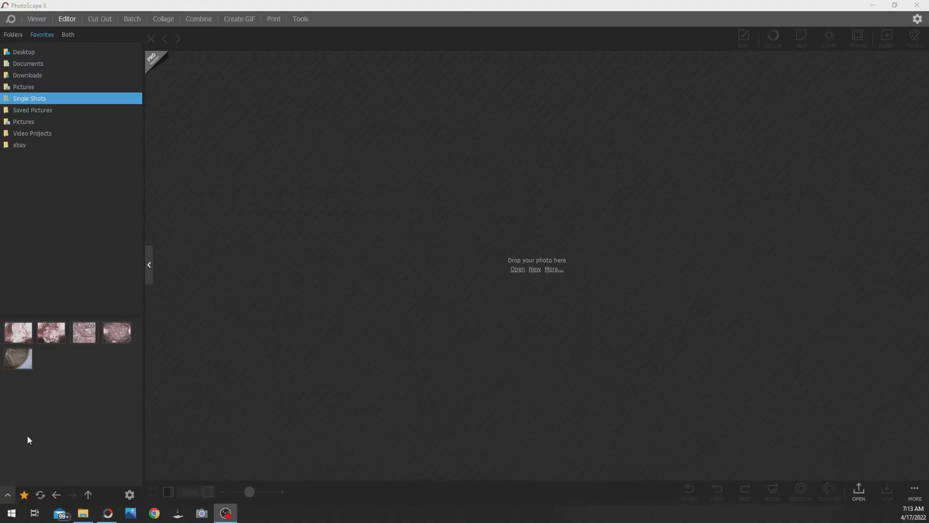
{"action": "mouse_move", "coordinate": [170, 336]}
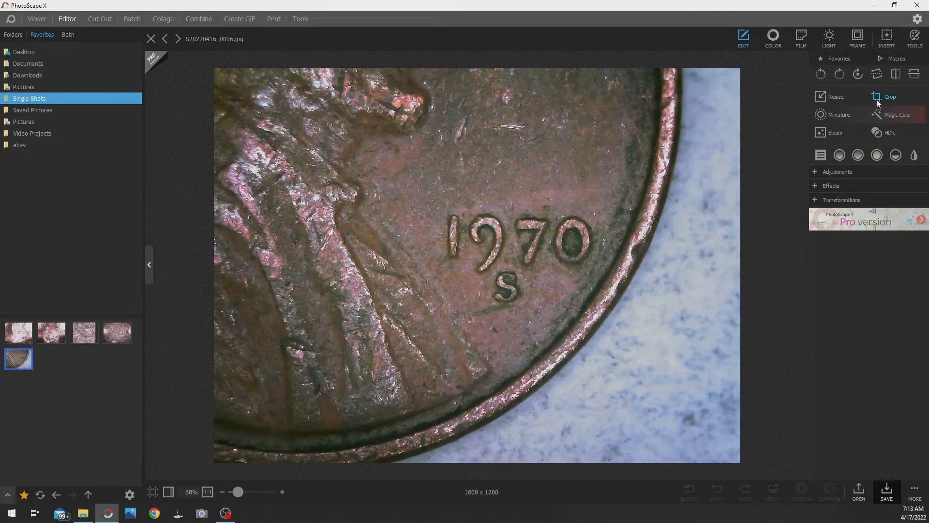
Crop the coin photo twice to a tight 778 x 507 close-up of the 1970 S date
{"action": "left_click", "coordinate": [888, 96]}
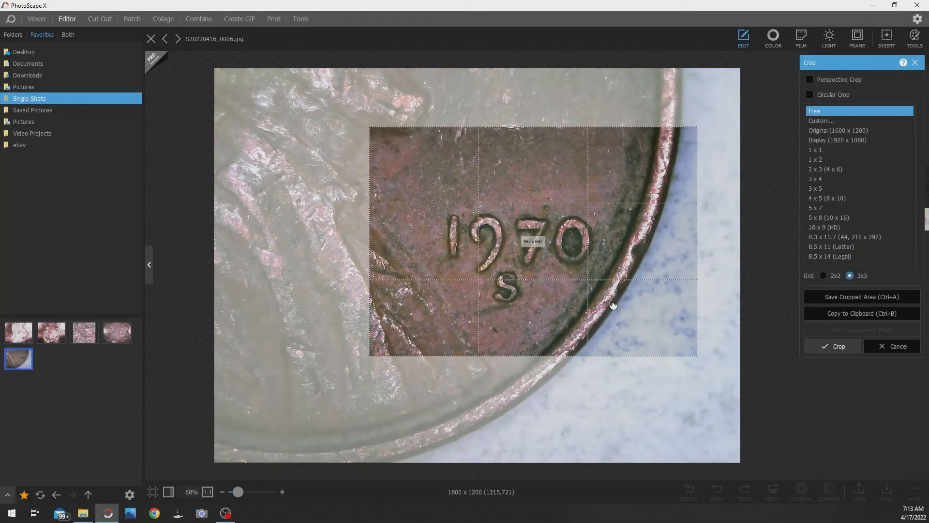
{"action": "left_click", "coordinate": [836, 346]}
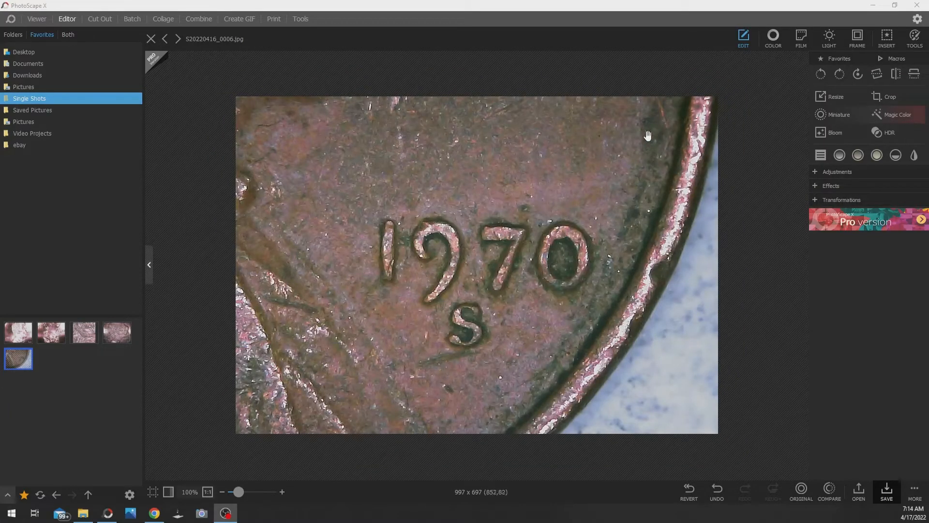
{"action": "mouse_move", "coordinate": [888, 96]}
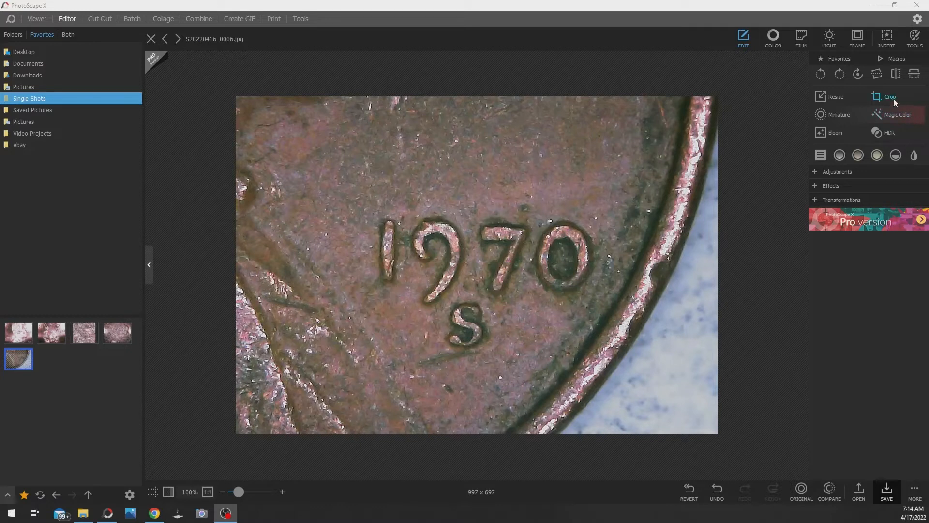
{"action": "left_click", "coordinate": [887, 97]}
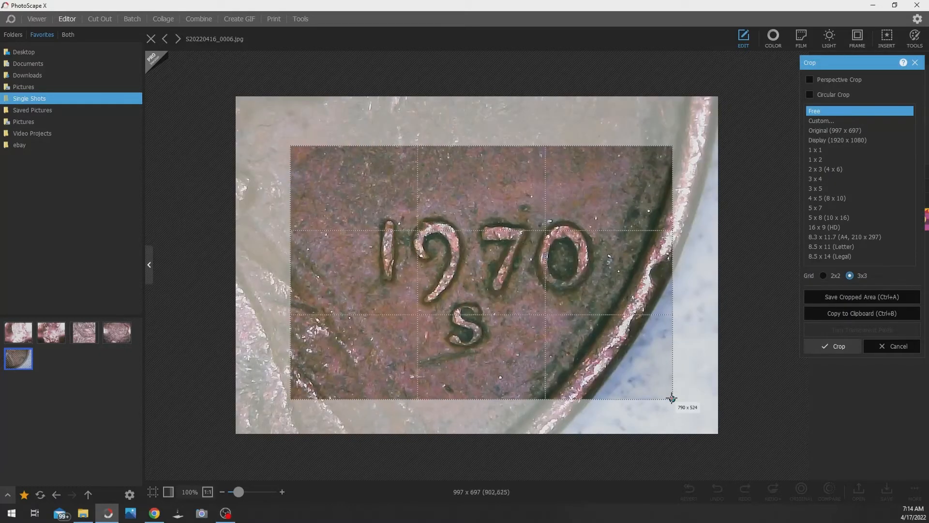
{"action": "left_click", "coordinate": [837, 346]}
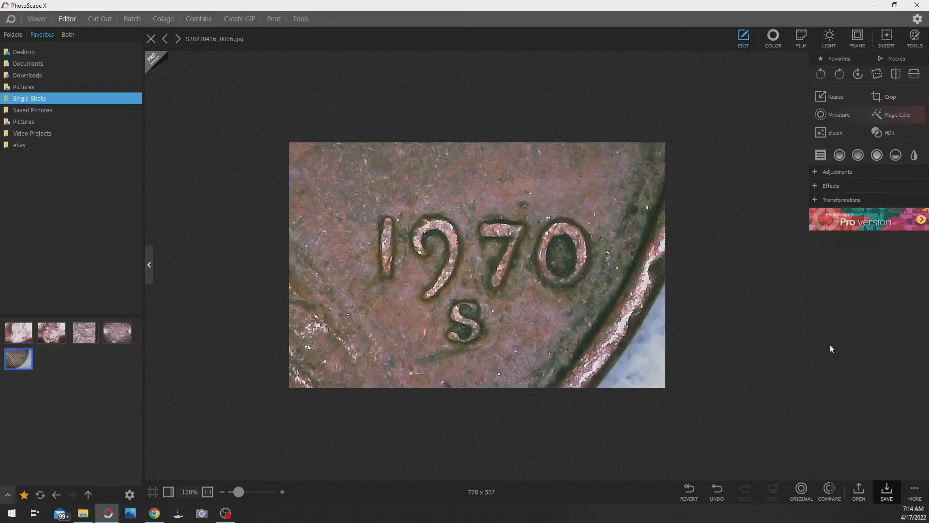
Resize the date close-up to 200%, 1556 x 1014 pixels, then bring up the PCGS page
{"action": "left_click", "coordinate": [835, 97]}
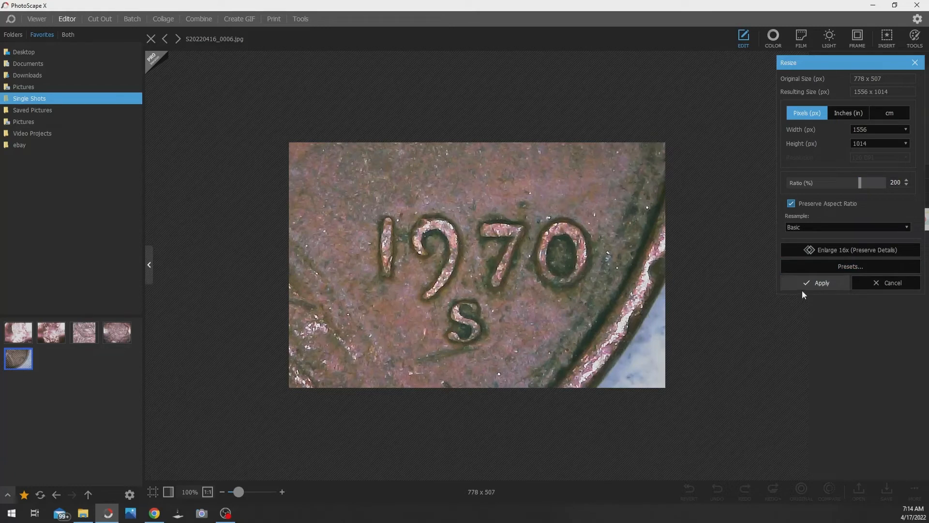
{"action": "left_click", "coordinate": [820, 283]}
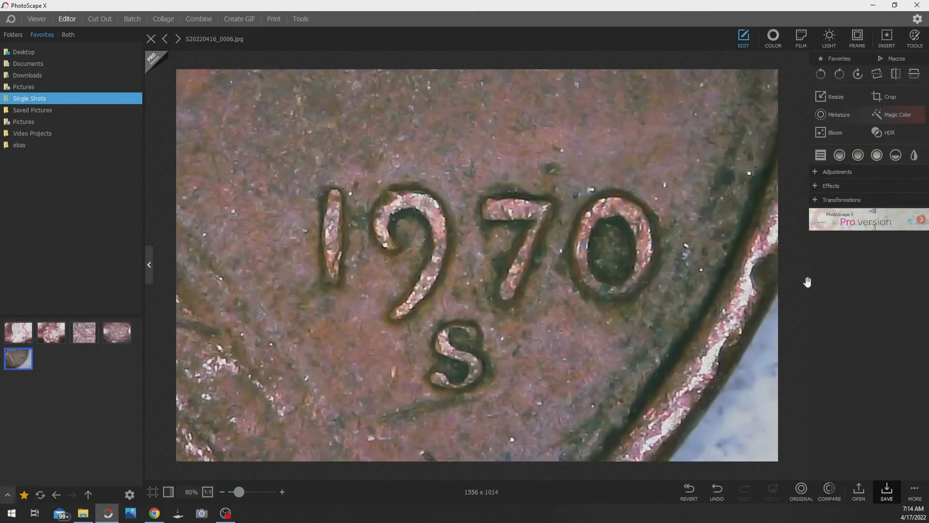
{"action": "mouse_move", "coordinate": [454, 288]}
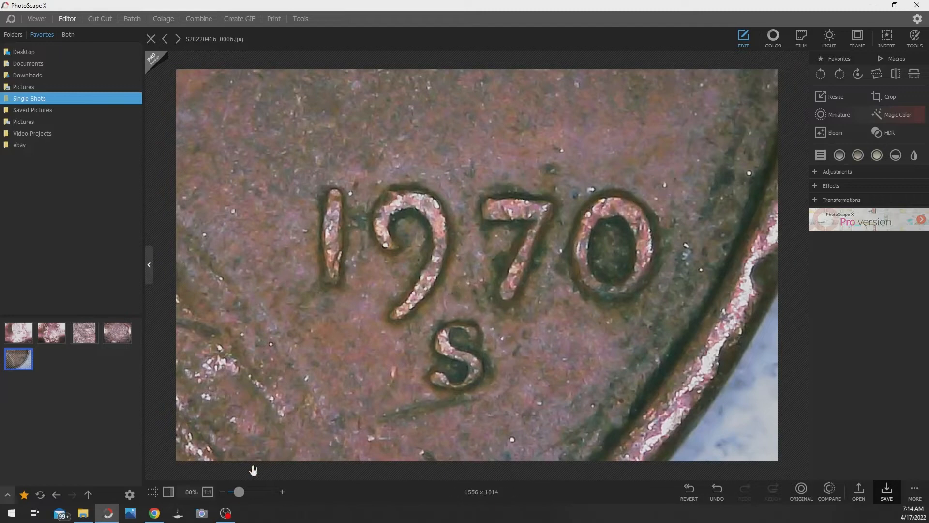
{"action": "left_click", "coordinate": [154, 513]}
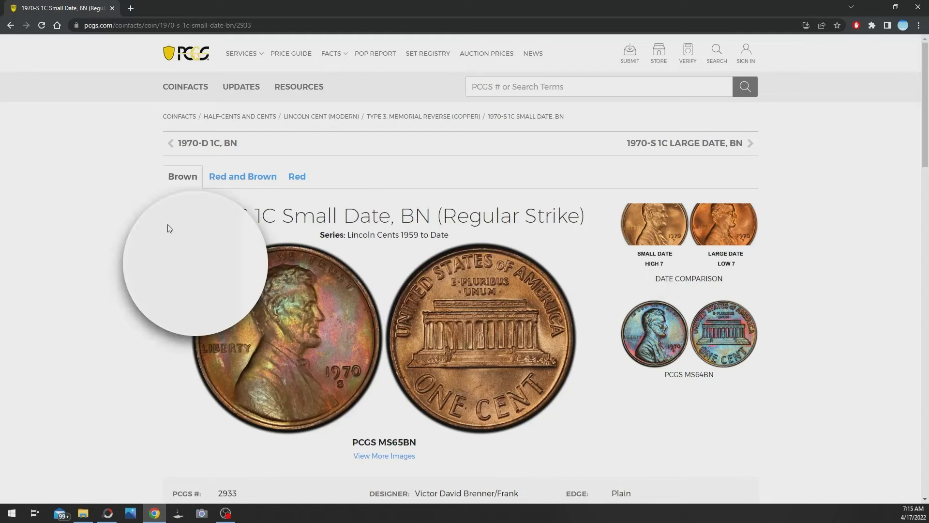
{"action": "mouse_move", "coordinate": [205, 146]}
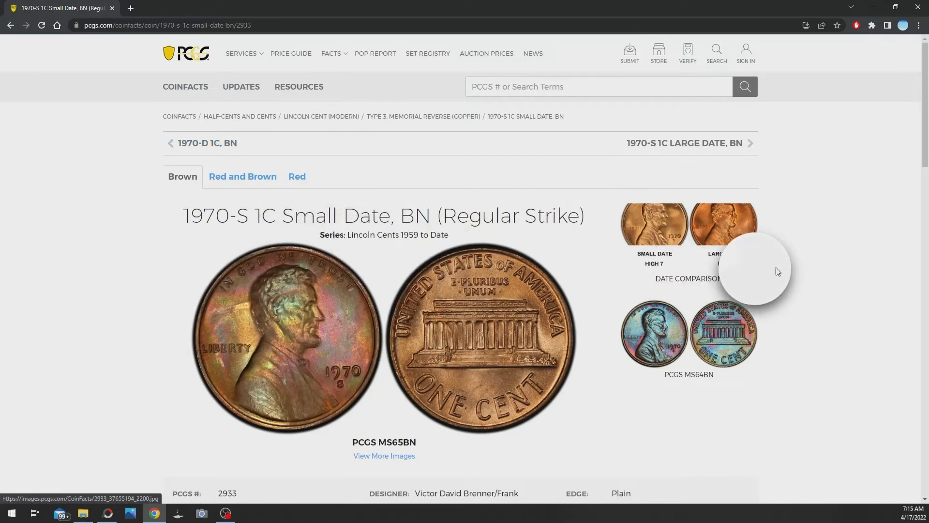
{"action": "mouse_move", "coordinate": [760, 304]}
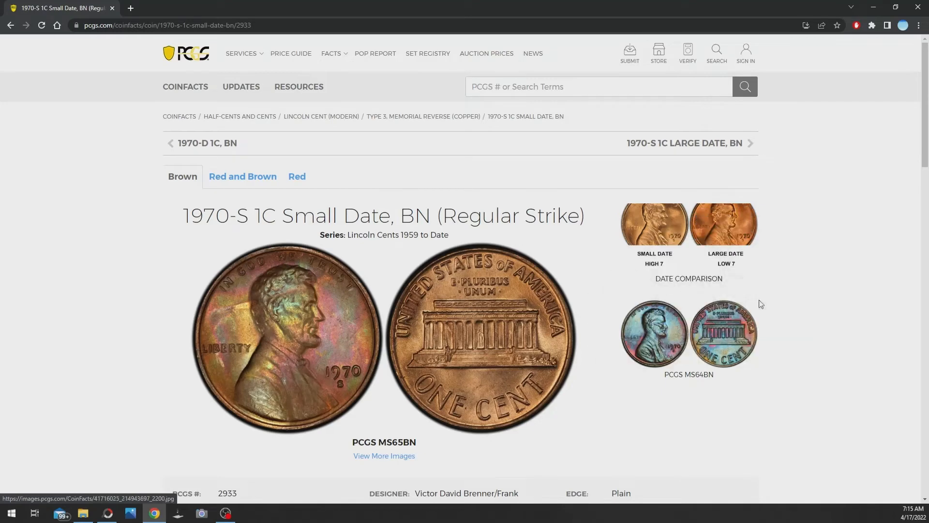
Show the enlarged 1970-S small date versus large date comparison image
{"action": "left_click", "coordinate": [688, 223]}
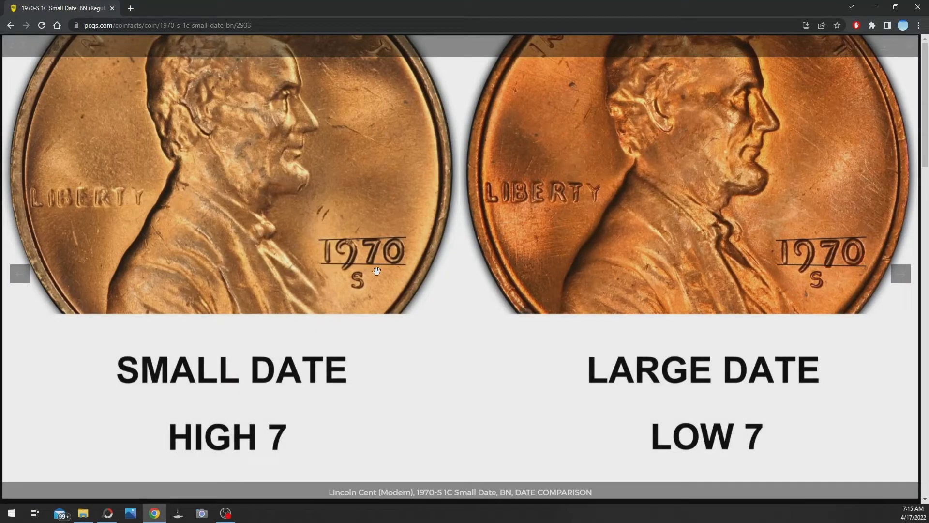
{"action": "mouse_move", "coordinate": [363, 262]}
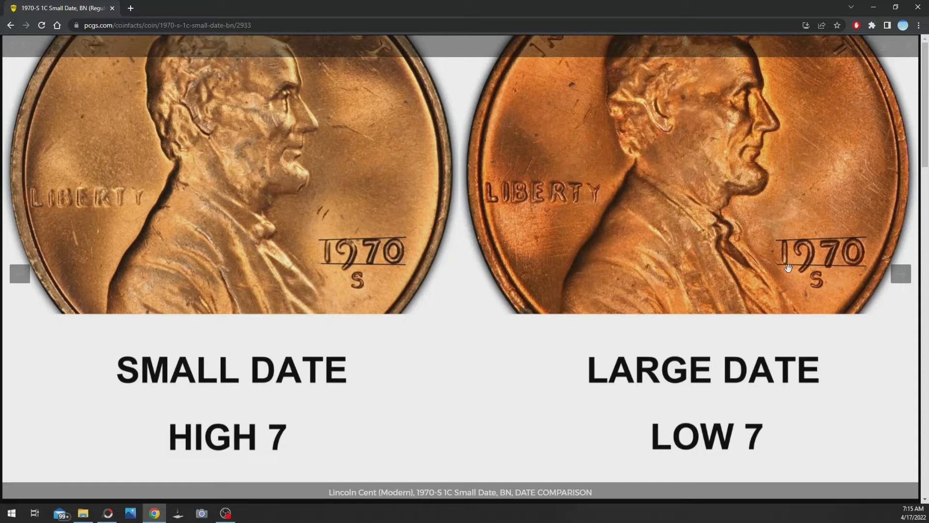
{"action": "mouse_move", "coordinate": [837, 265]}
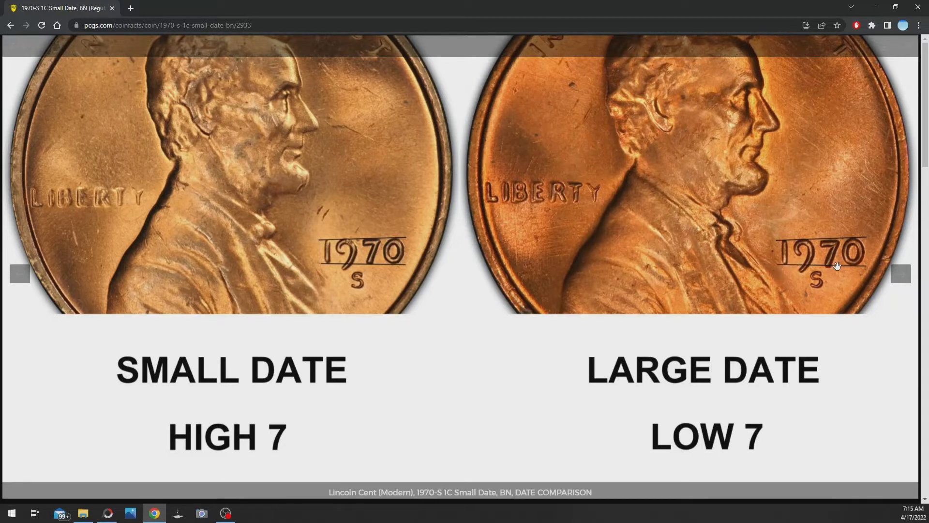
{"action": "mouse_move", "coordinate": [827, 273]}
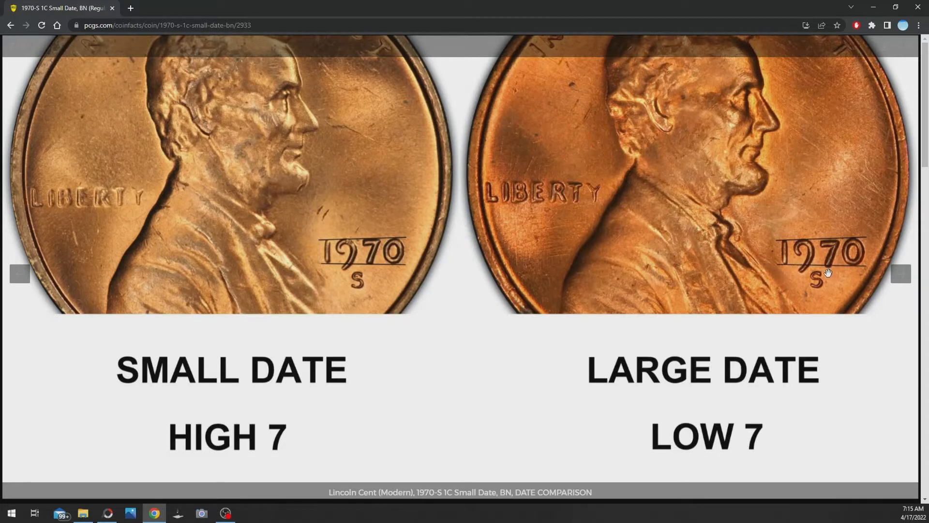
{"action": "mouse_move", "coordinate": [854, 266]}
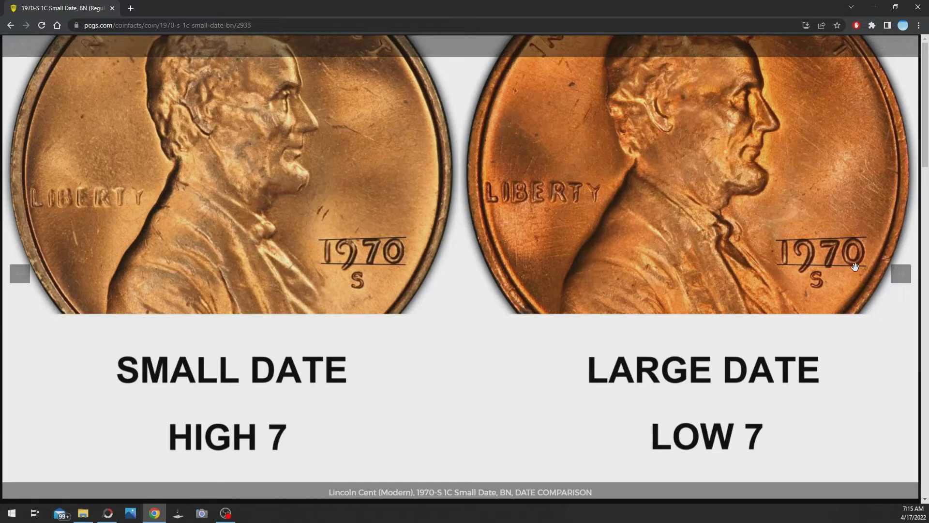
{"action": "mouse_move", "coordinate": [837, 238]}
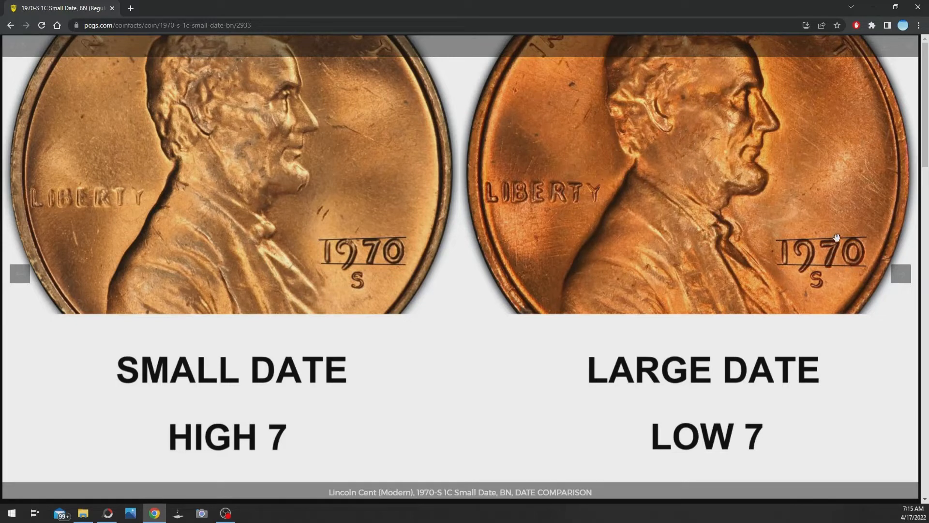
{"action": "mouse_move", "coordinate": [824, 248]}
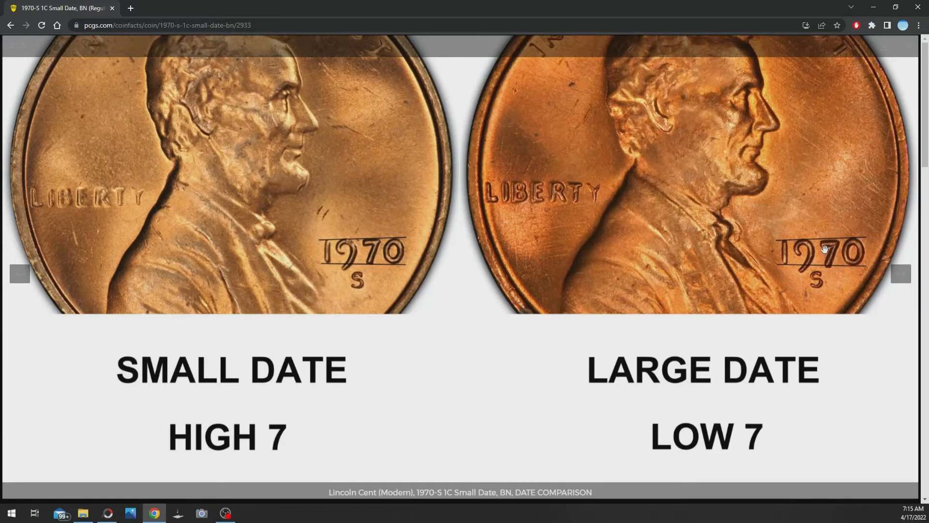
{"action": "mouse_move", "coordinate": [752, 427]}
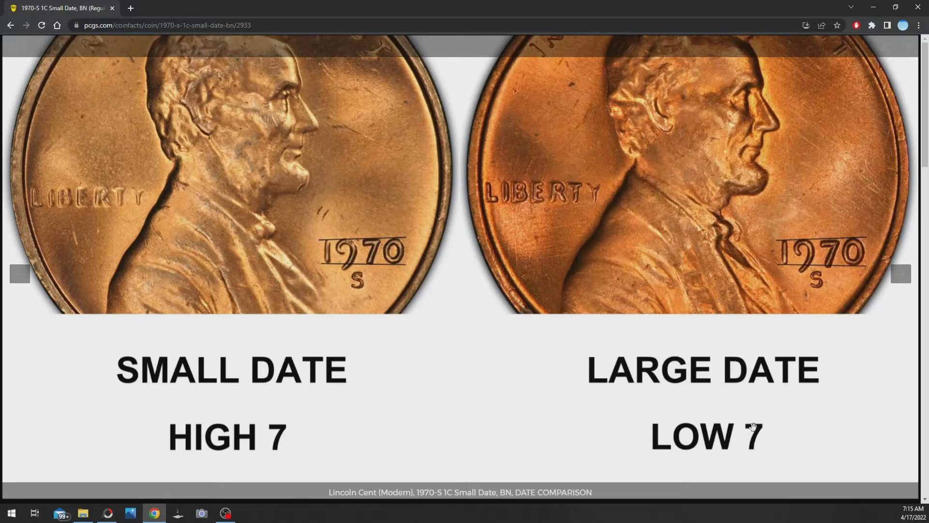
{"action": "mouse_move", "coordinate": [355, 262]}
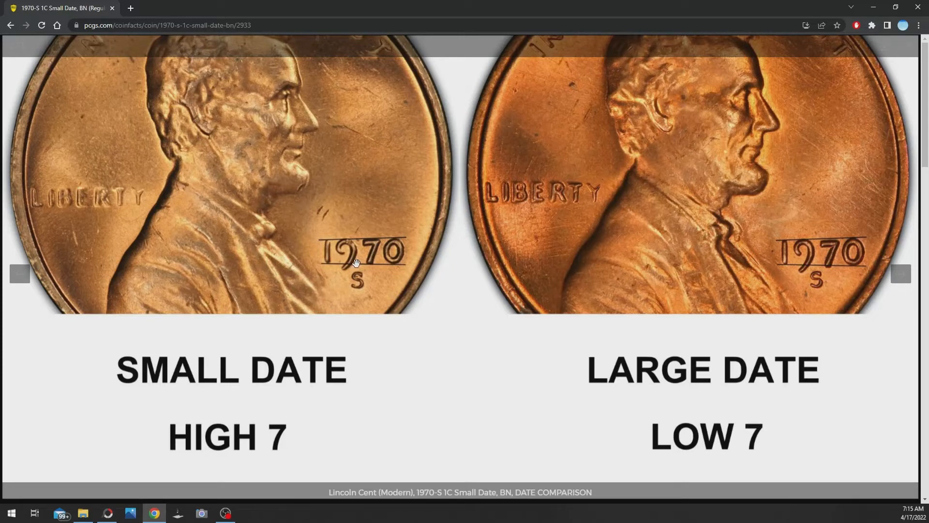
{"action": "mouse_move", "coordinate": [374, 288]}
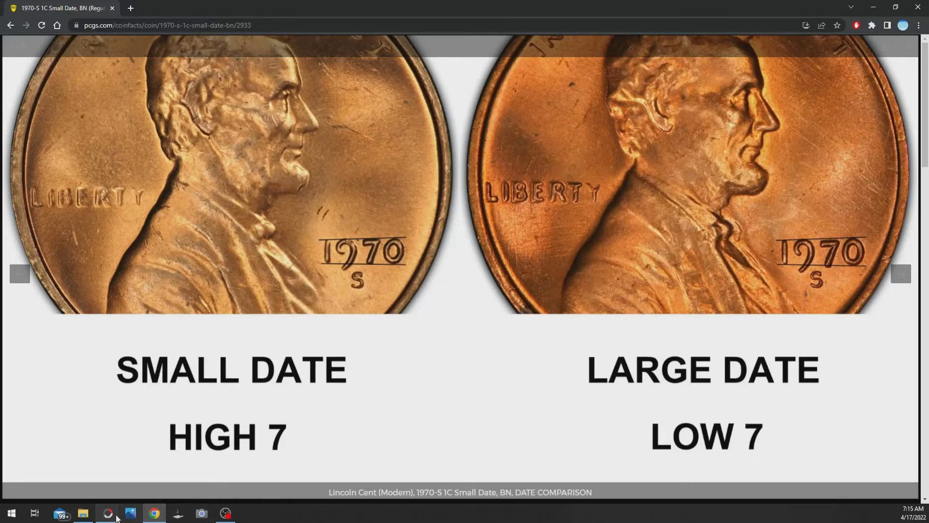
Back in the coin photo, choose the Insert Line tool in red with Outline turned off
{"action": "left_click", "coordinate": [106, 513]}
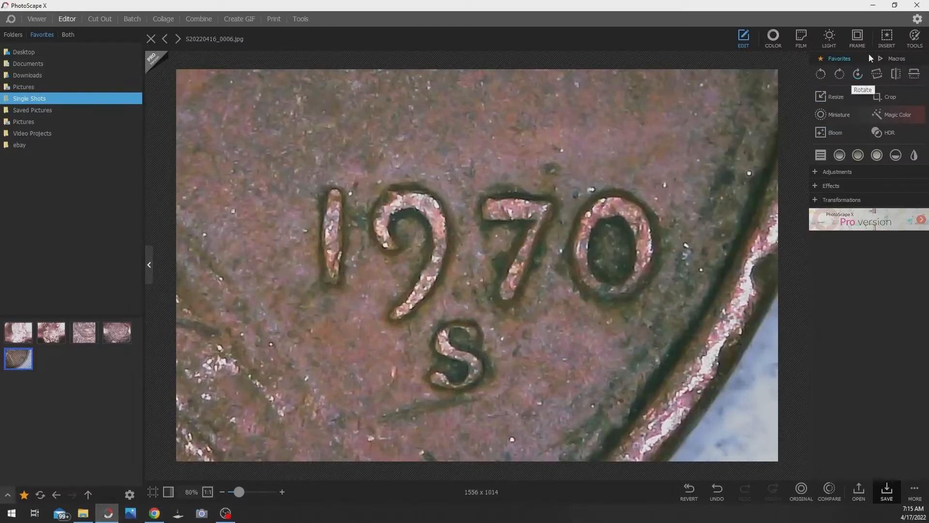
{"action": "left_click", "coordinate": [743, 37]}
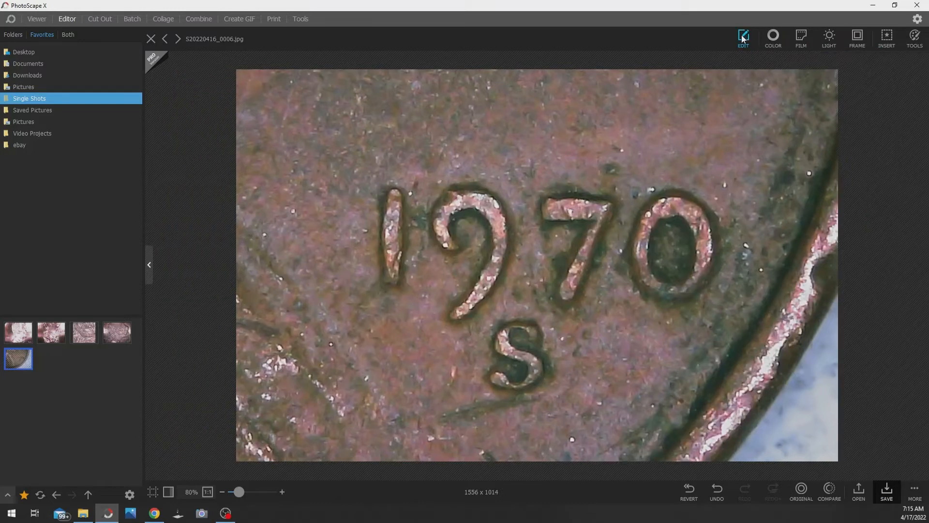
{"action": "left_click", "coordinate": [886, 37]}
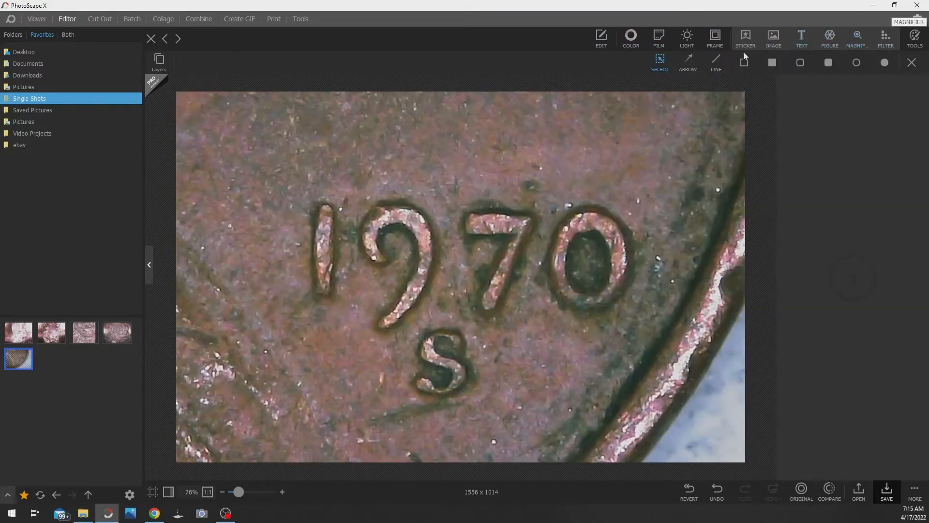
{"action": "left_click", "coordinate": [715, 62]}
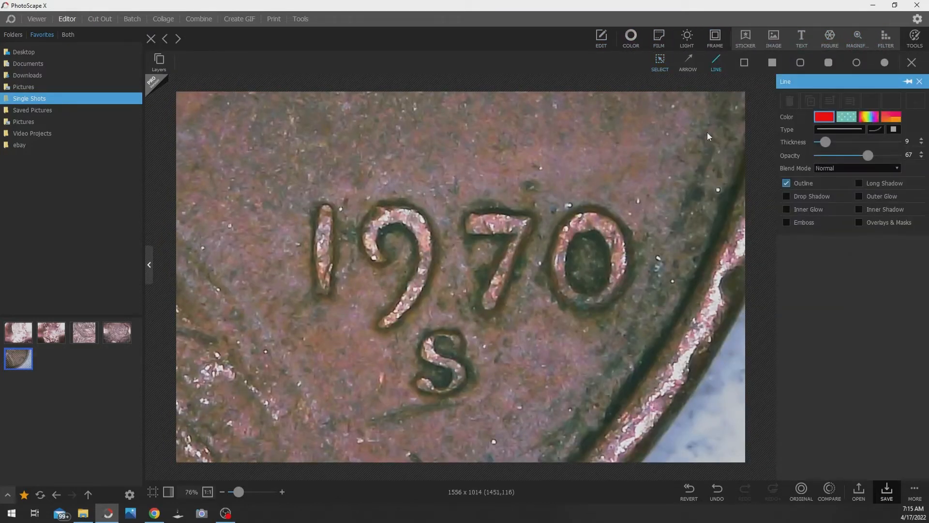
{"action": "mouse_move", "coordinate": [790, 180]}
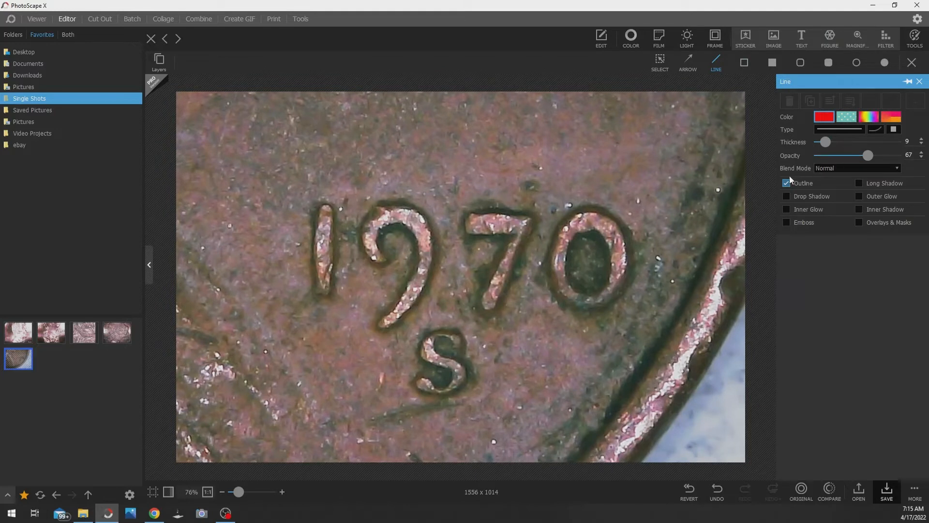
{"action": "left_click", "coordinate": [787, 183]}
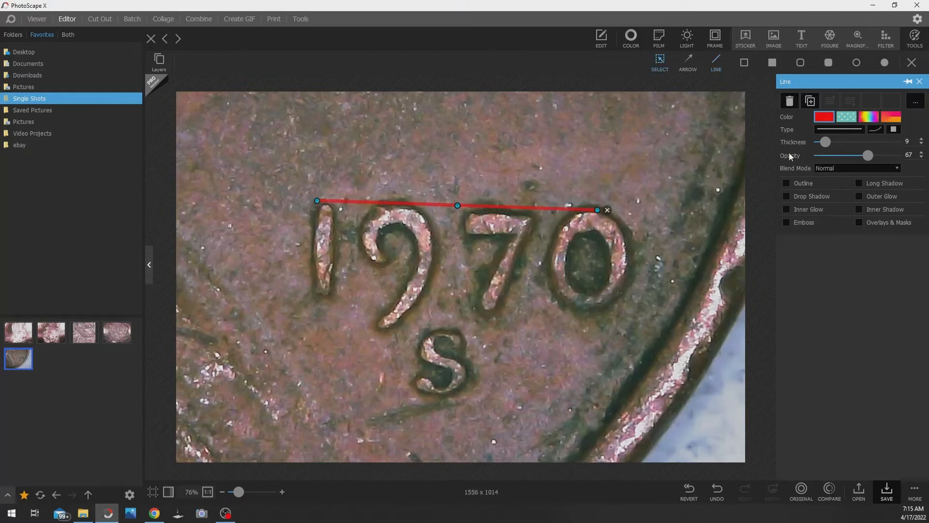
{"action": "left_click", "coordinate": [786, 183]}
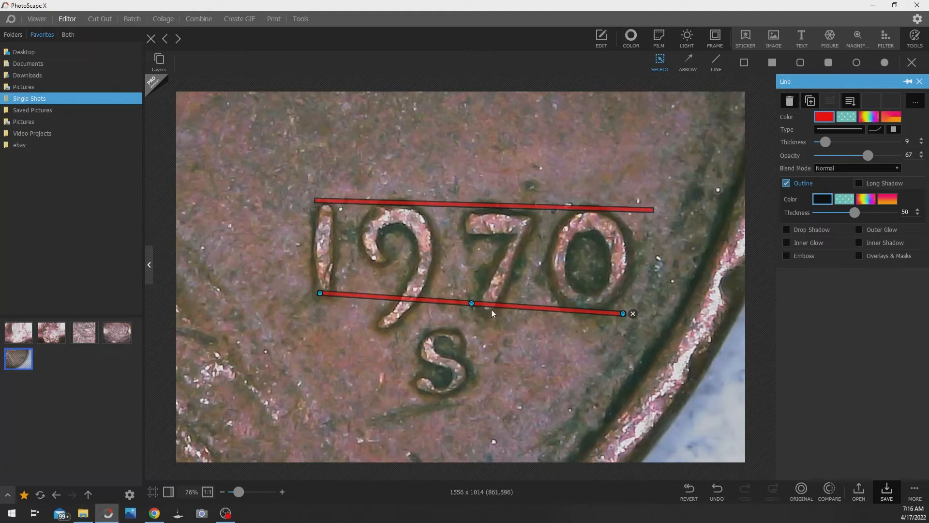
{"action": "mouse_move", "coordinate": [520, 220]}
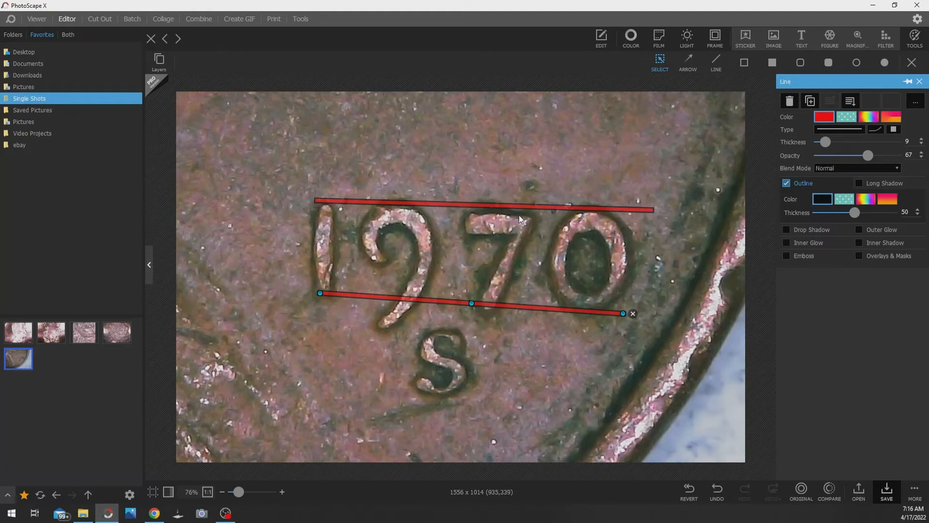
{"action": "mouse_move", "coordinate": [613, 414]}
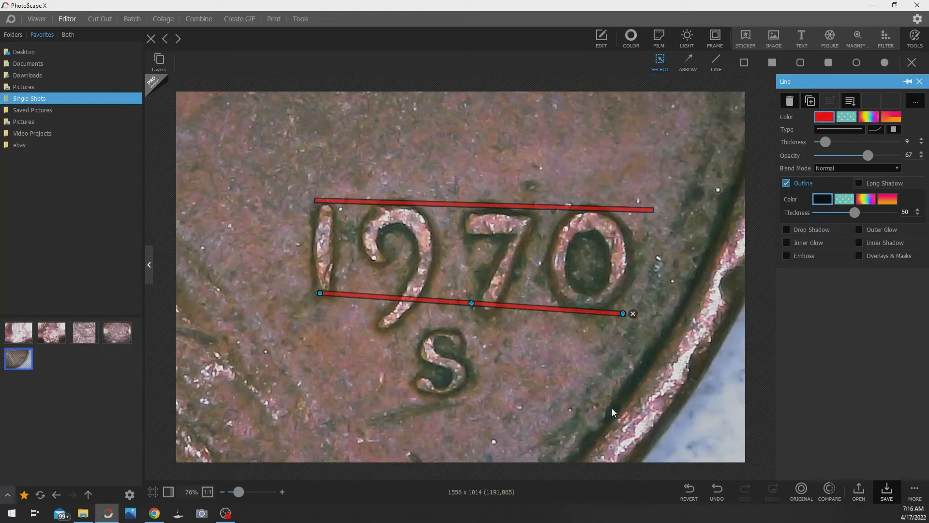
{"action": "mouse_move", "coordinate": [483, 216]}
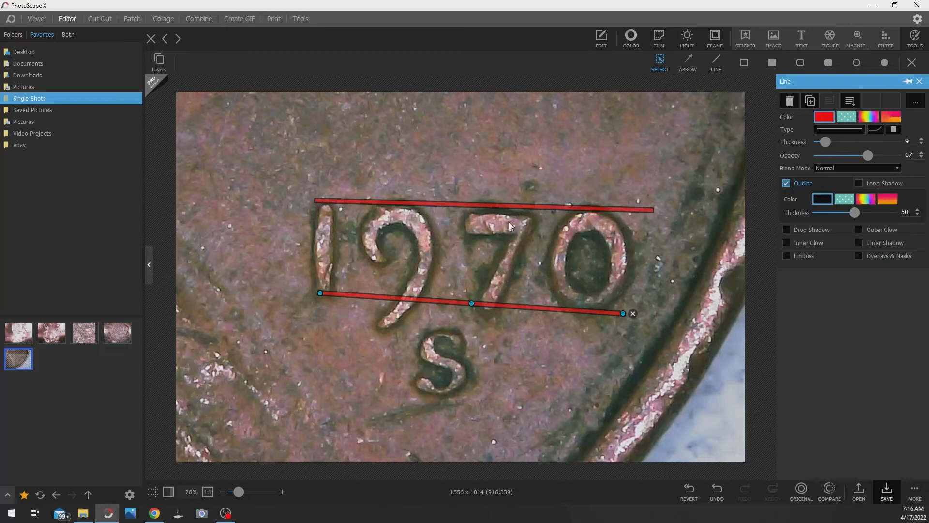
{"action": "mouse_move", "coordinate": [539, 303]}
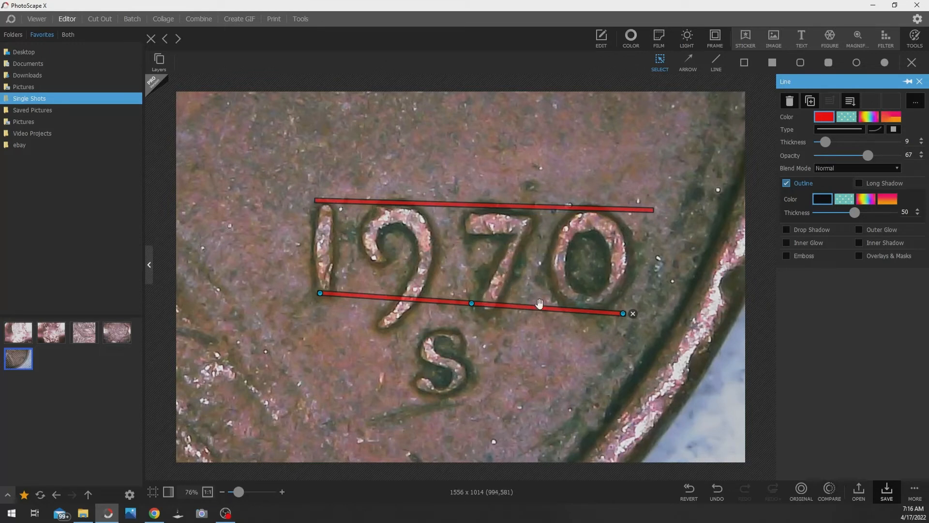
{"action": "mouse_move", "coordinate": [555, 330]}
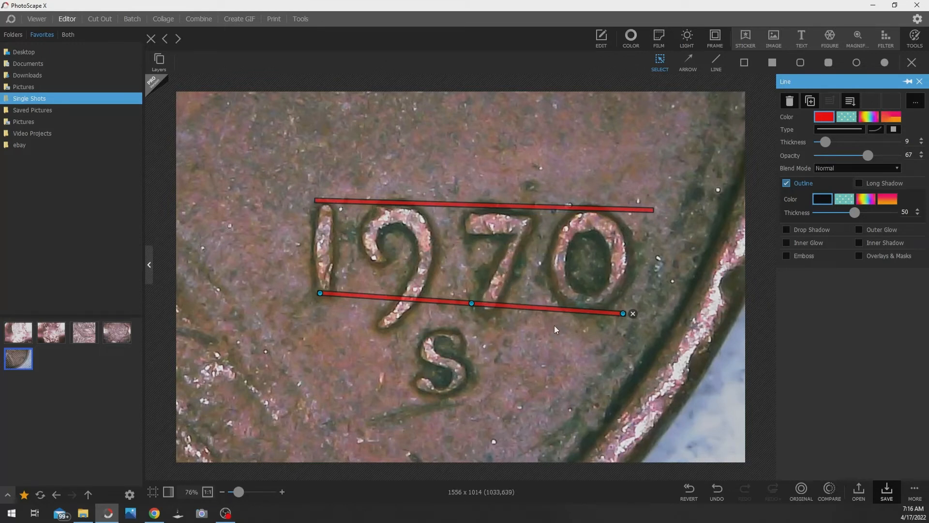
{"action": "mouse_move", "coordinate": [521, 307]}
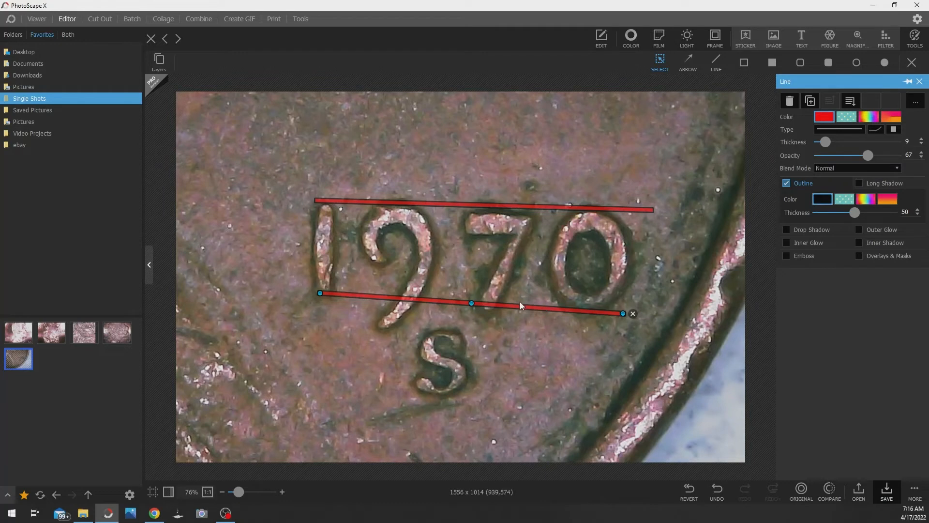
{"action": "mouse_move", "coordinate": [522, 304]}
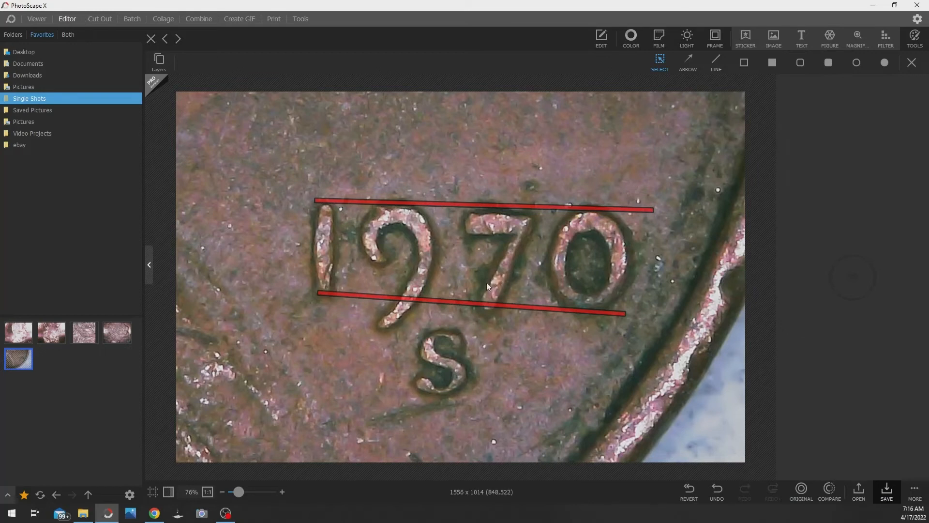
{"action": "mouse_move", "coordinate": [465, 273]}
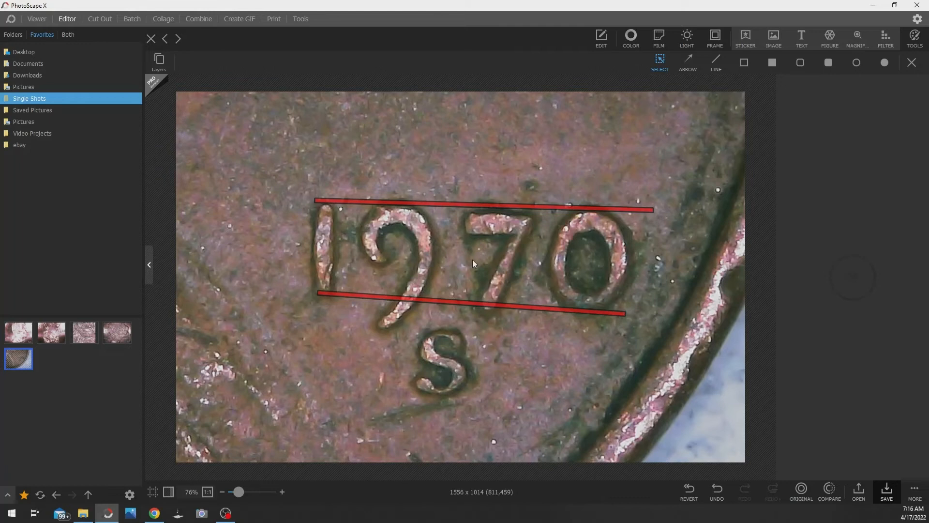
{"action": "mouse_move", "coordinate": [474, 256]}
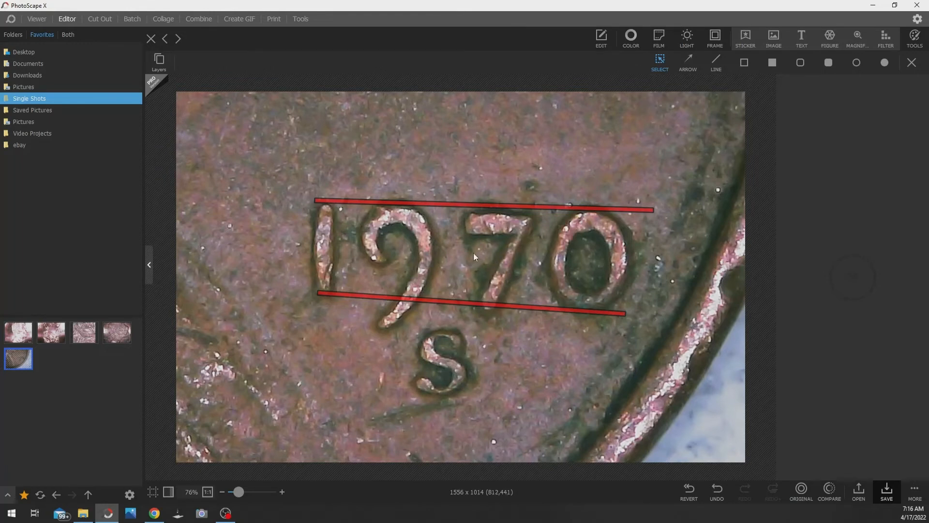
{"action": "mouse_move", "coordinate": [513, 276]}
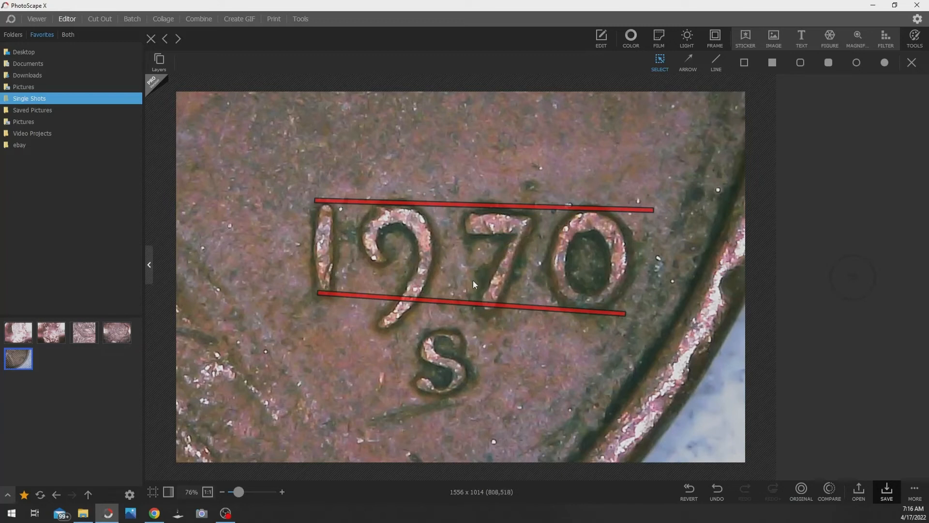
{"action": "mouse_move", "coordinate": [472, 284]}
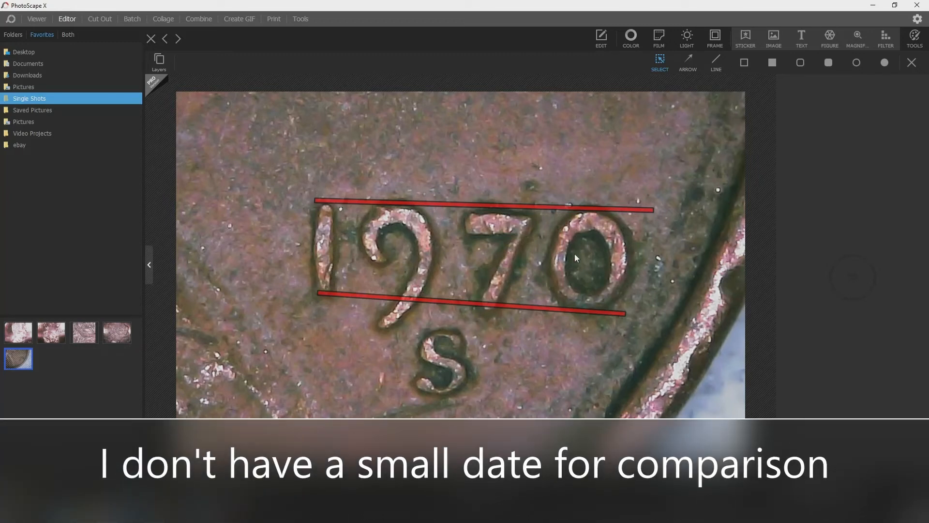
{"action": "mouse_move", "coordinate": [595, 334]}
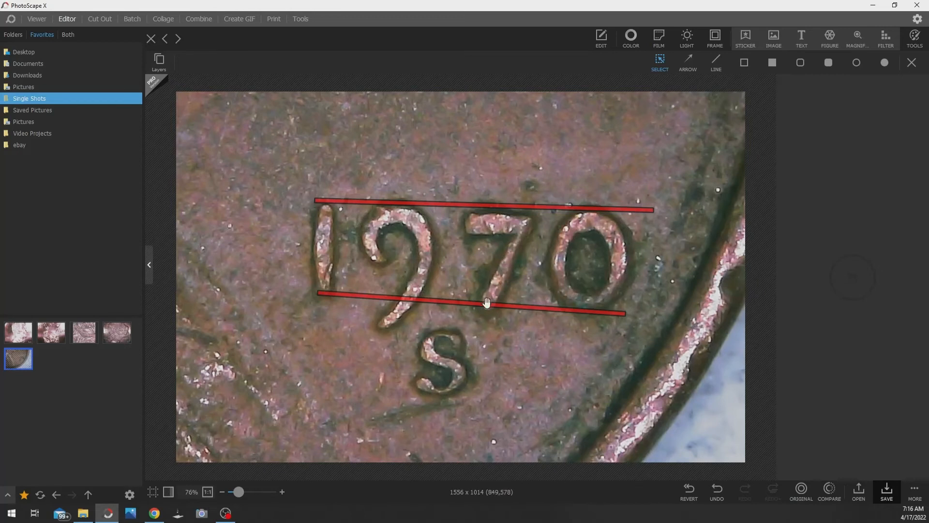
{"action": "mouse_move", "coordinate": [384, 216]}
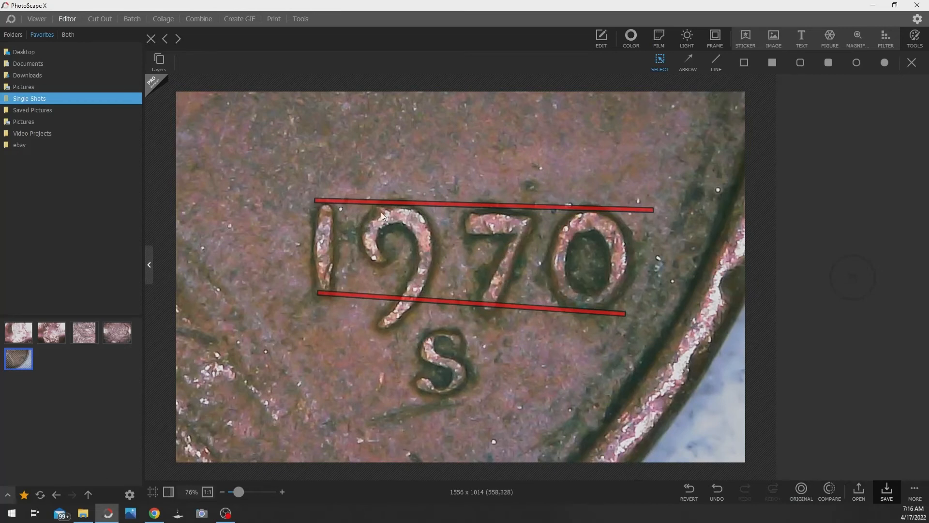
{"action": "mouse_move", "coordinate": [484, 281]}
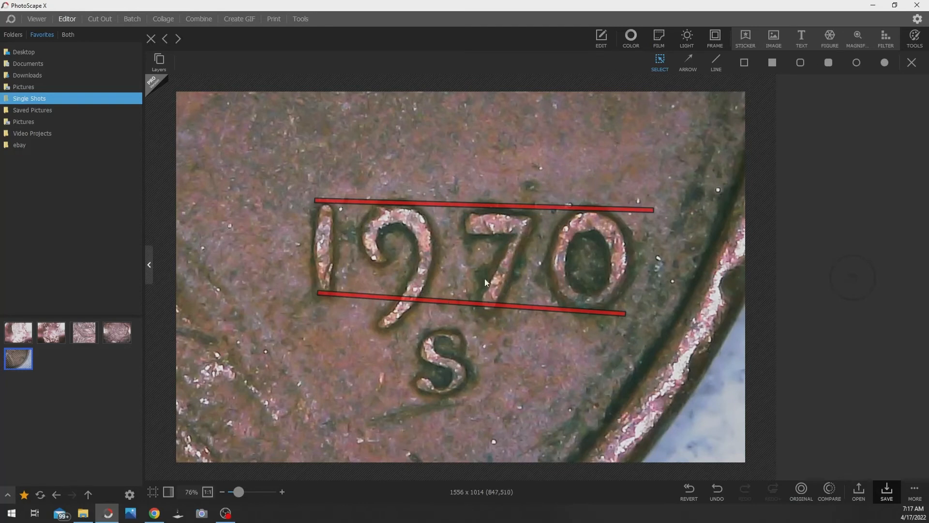
{"action": "mouse_move", "coordinate": [42, 9]}
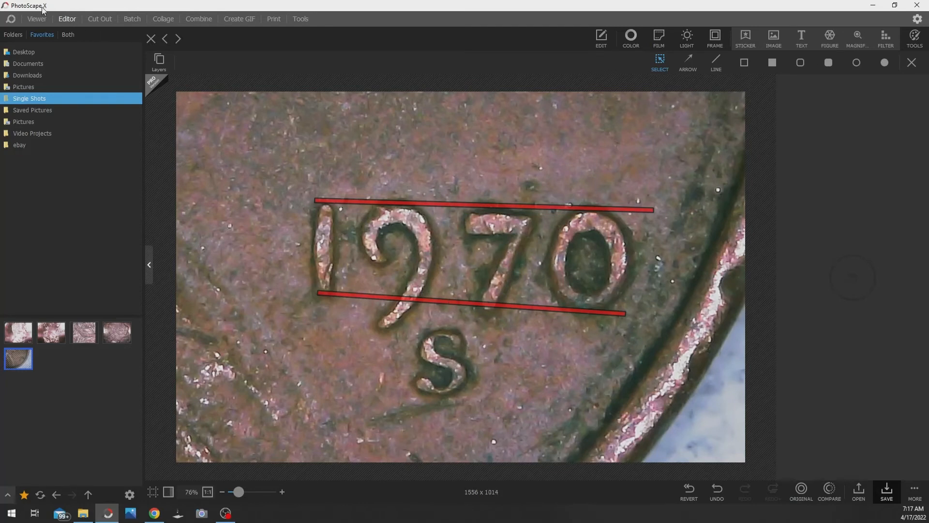
{"action": "mouse_move", "coordinate": [473, 276]}
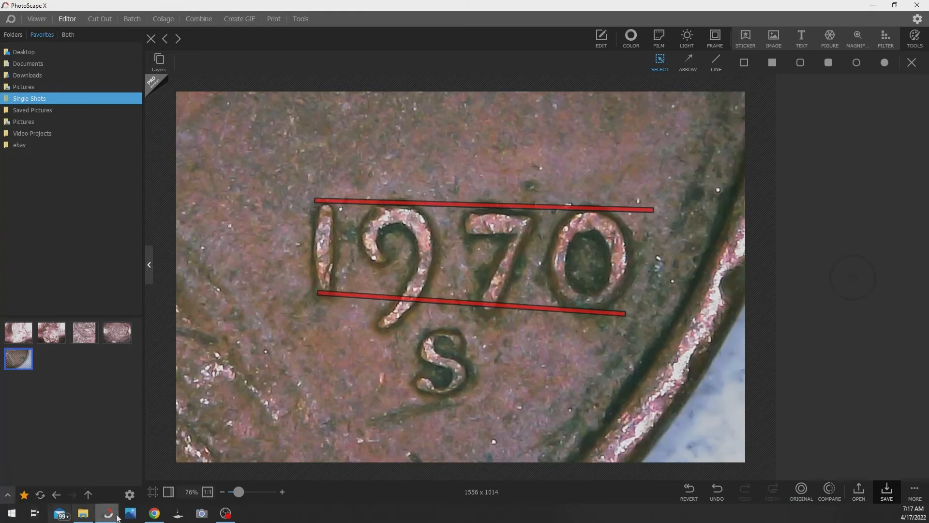
{"action": "mouse_move", "coordinate": [179, 513]}
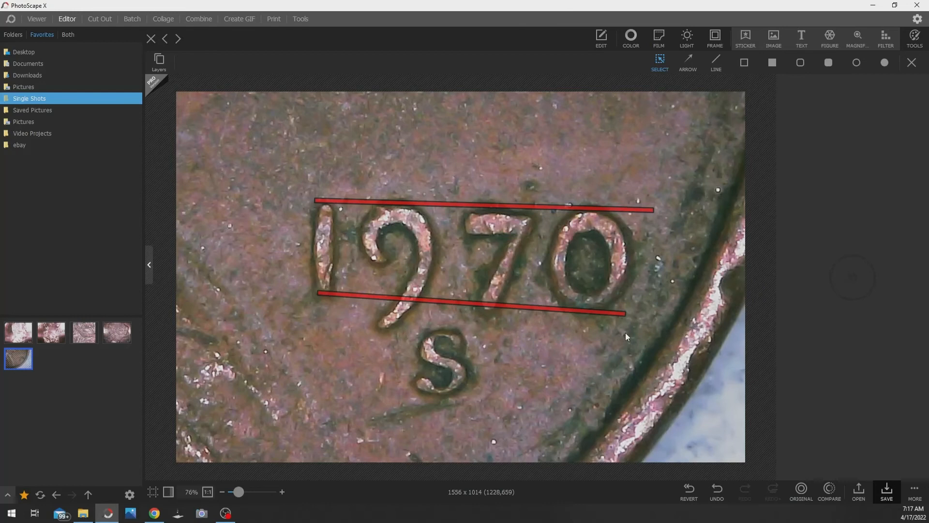
{"action": "mouse_move", "coordinate": [625, 336]}
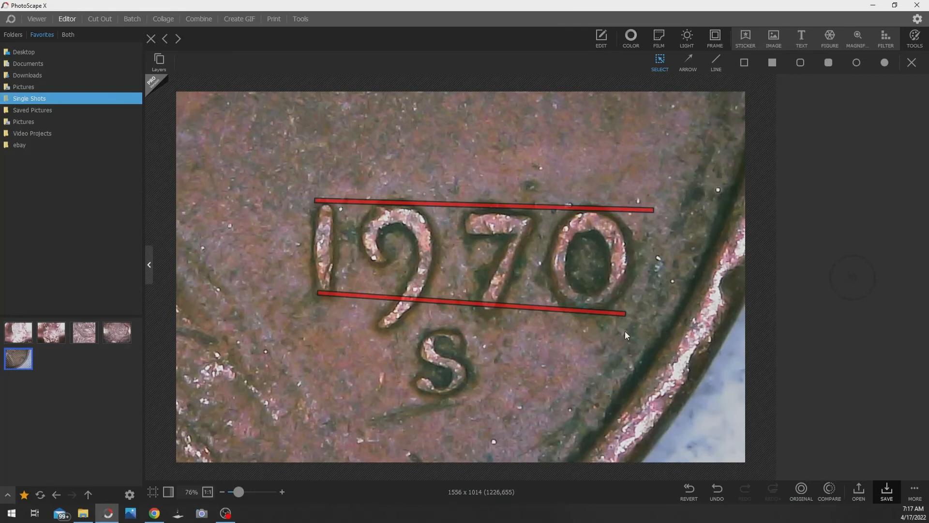
{"action": "mouse_move", "coordinate": [628, 346]}
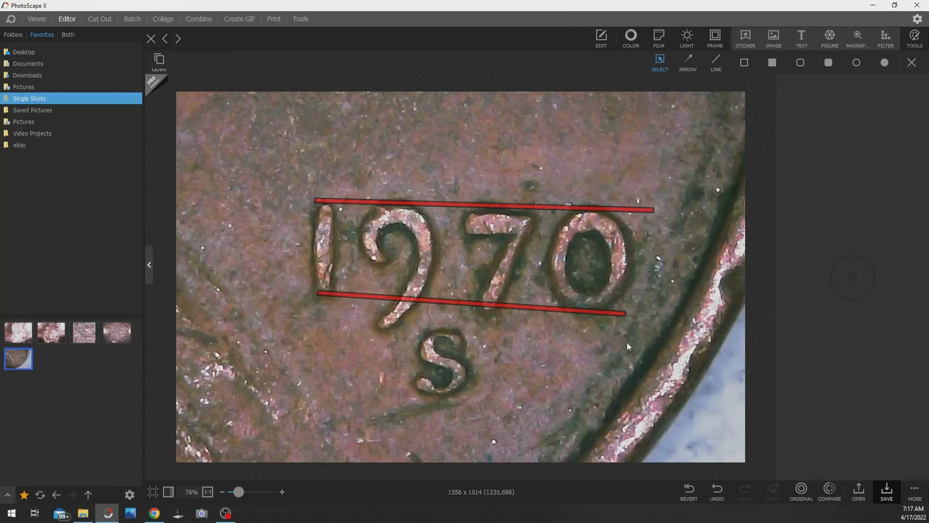
{"action": "mouse_move", "coordinate": [268, 508]}
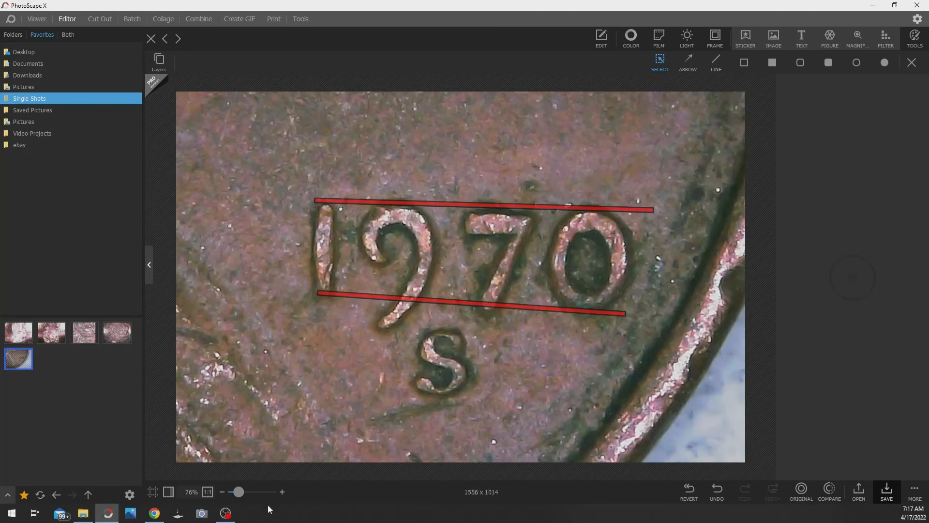
{"action": "mouse_move", "coordinate": [154, 513]}
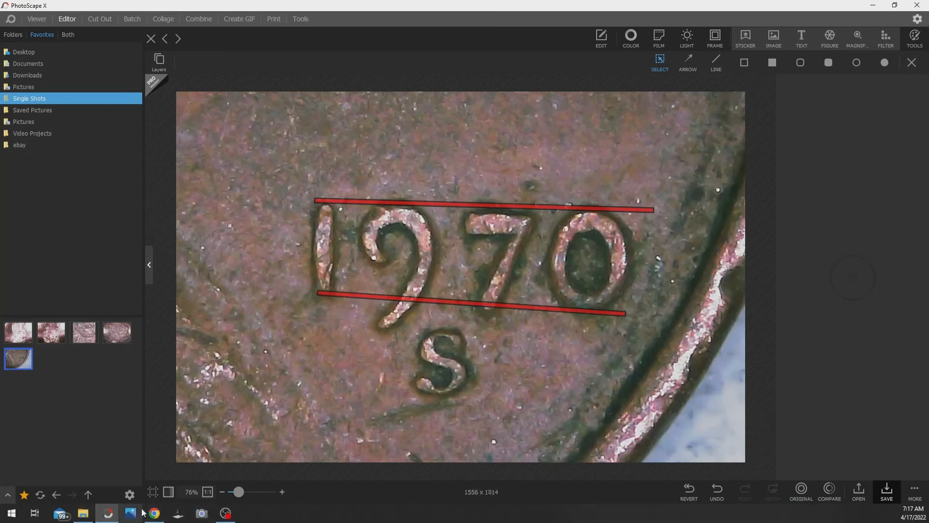
Bring the PCGS small date versus large date comparison back into view
{"action": "left_click", "coordinate": [153, 513]}
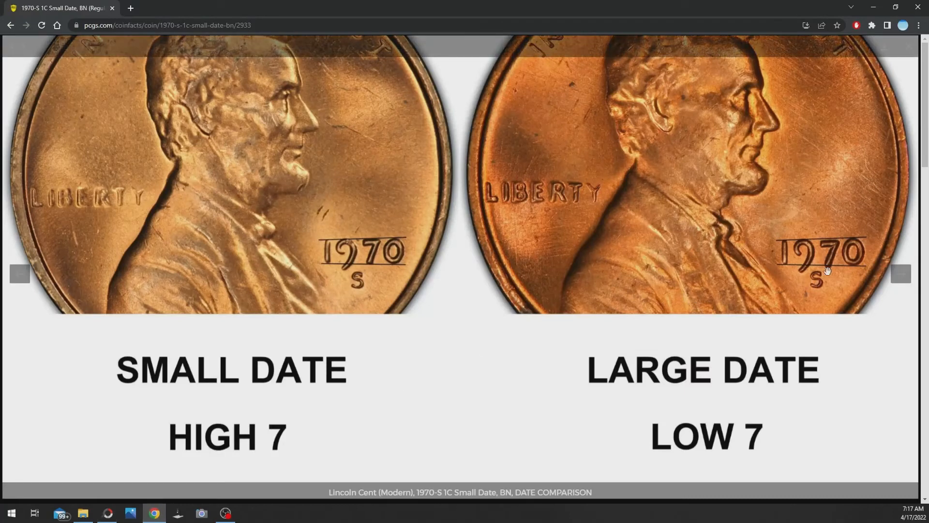
{"action": "mouse_move", "coordinate": [879, 296]}
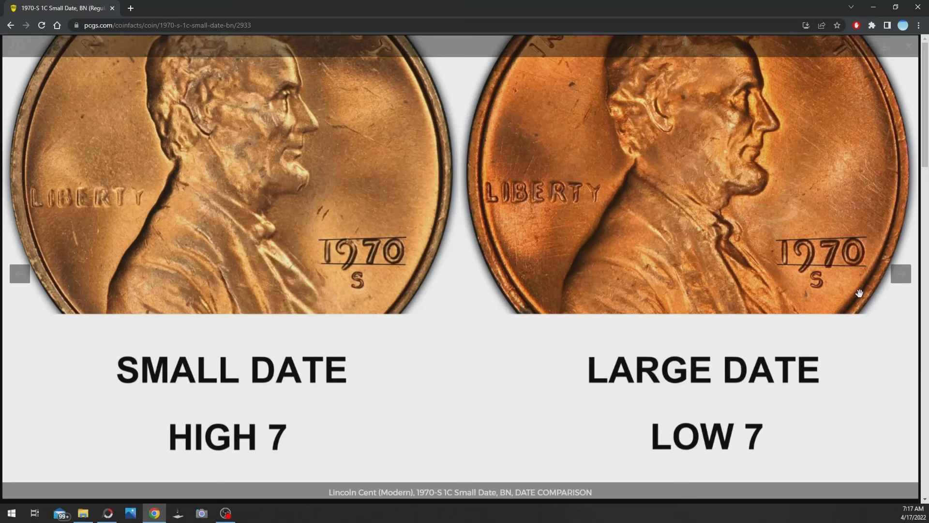
{"action": "mouse_move", "coordinate": [368, 259]}
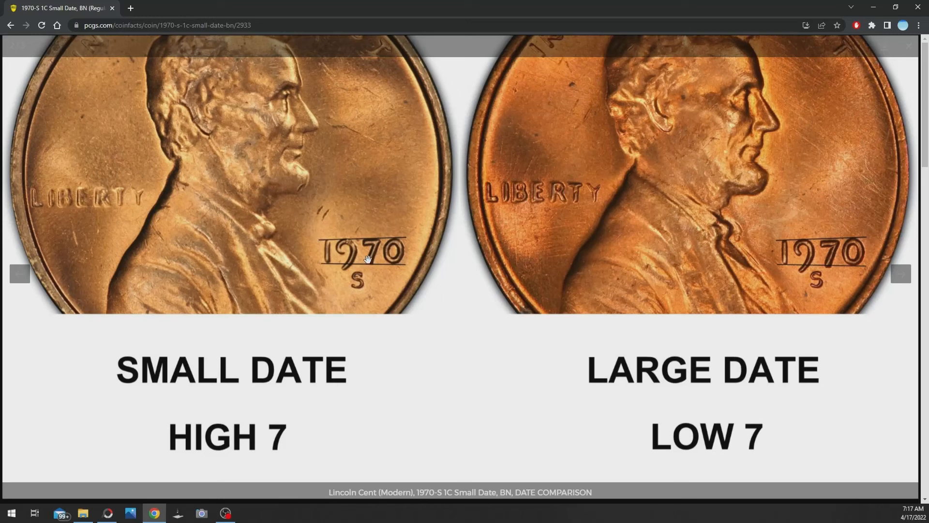
{"action": "mouse_move", "coordinate": [850, 253]}
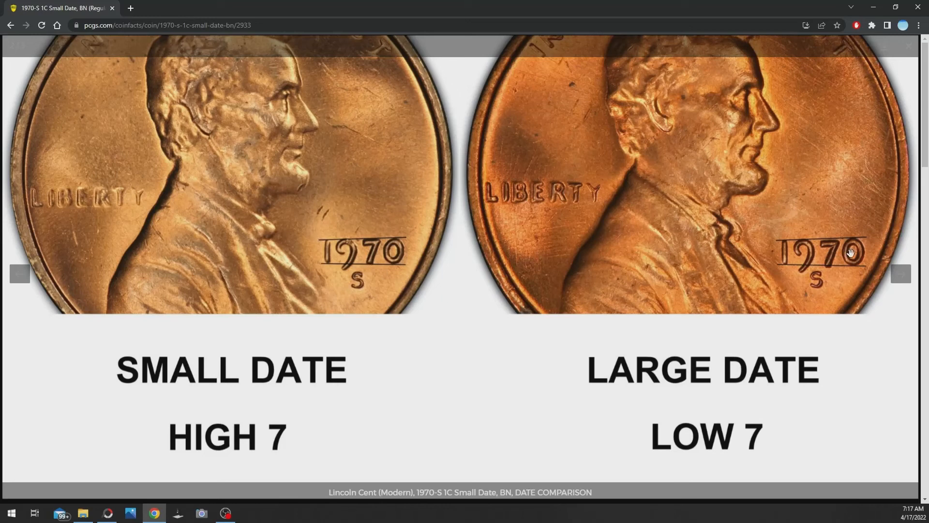
{"action": "mouse_move", "coordinate": [527, 251]}
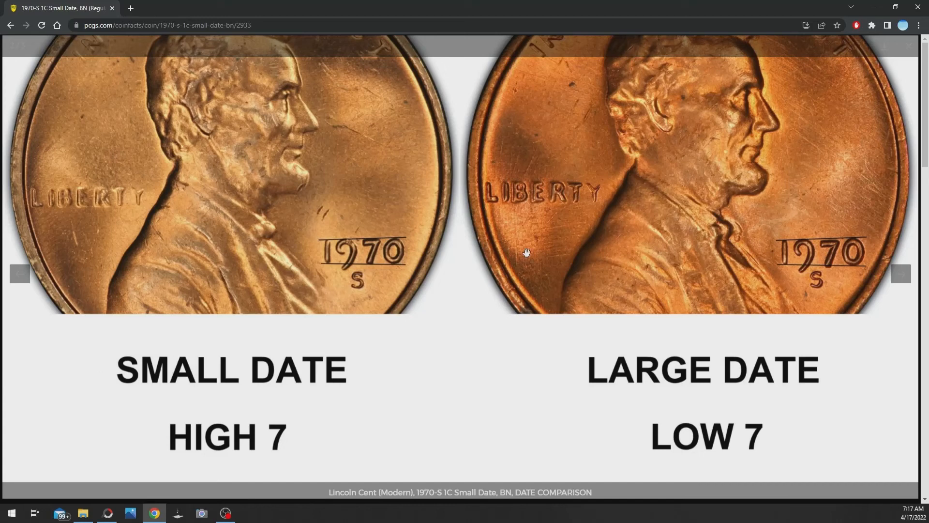
{"action": "mouse_move", "coordinate": [540, 268]}
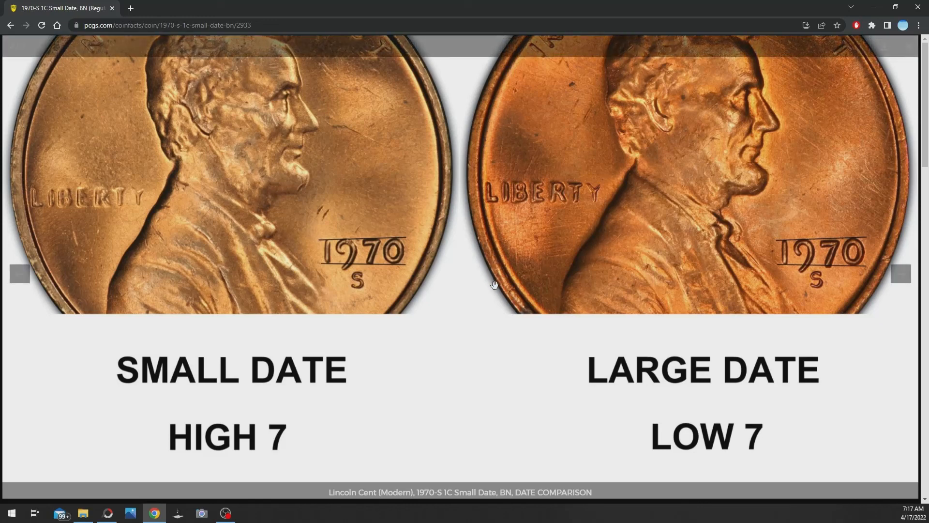
{"action": "mouse_move", "coordinate": [484, 316]}
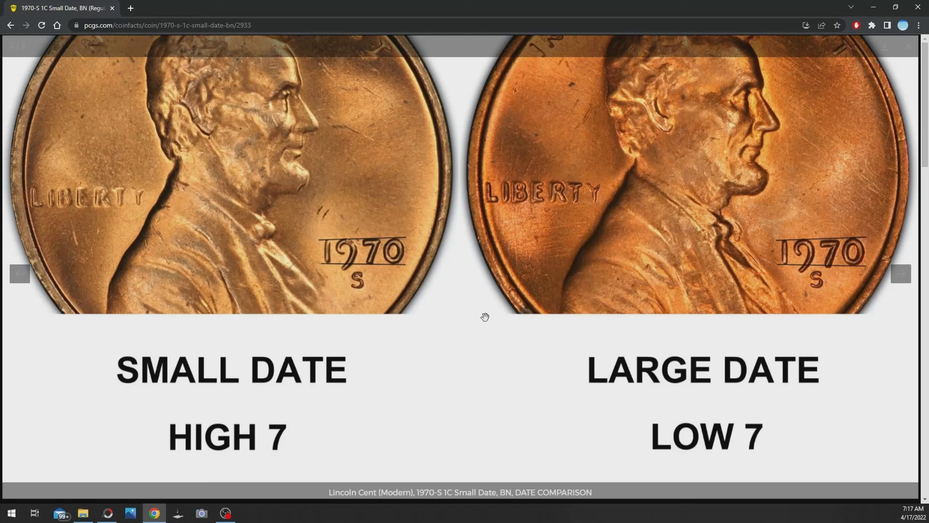